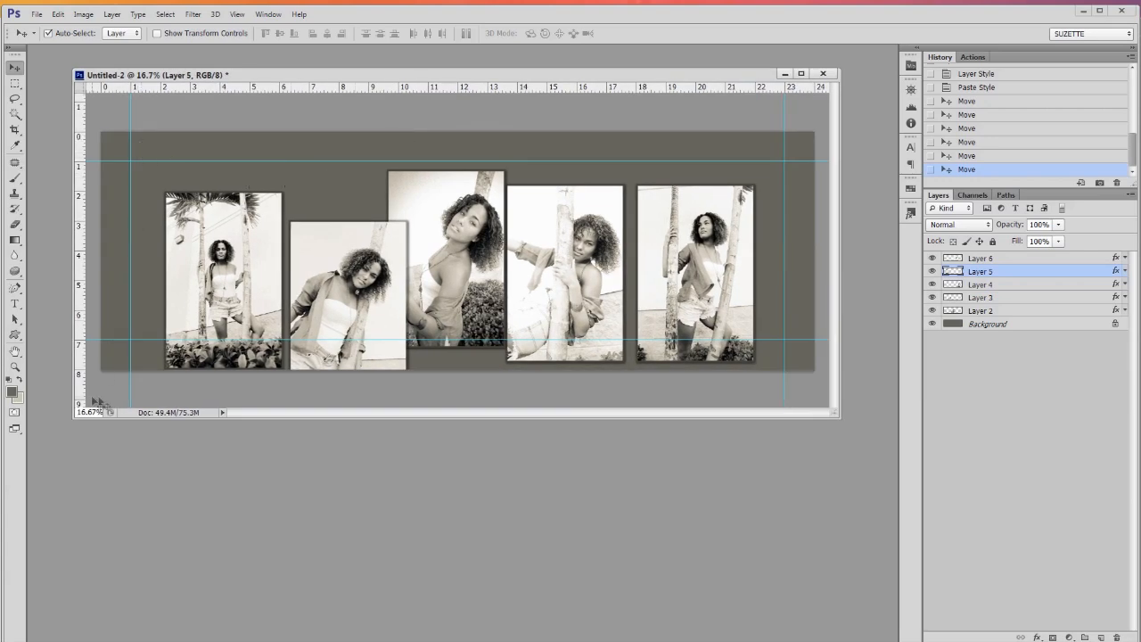
- Nudge the leftmost photo into rough position on the gray template with the Move tool
drag(228, 285, 218, 275)
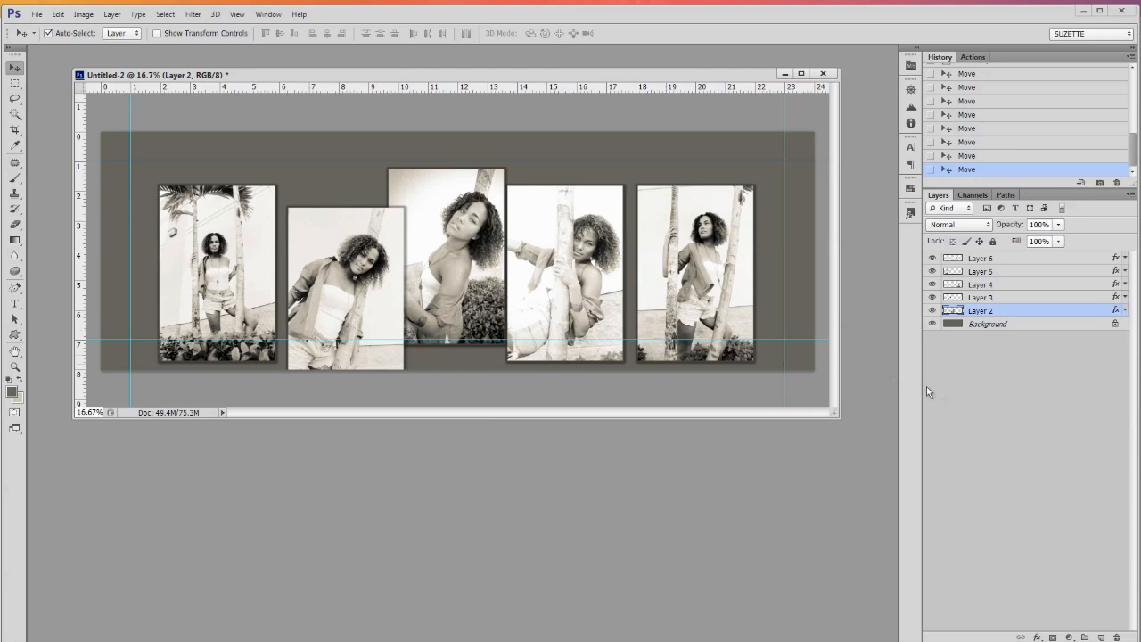
mouse_move(1006, 367)
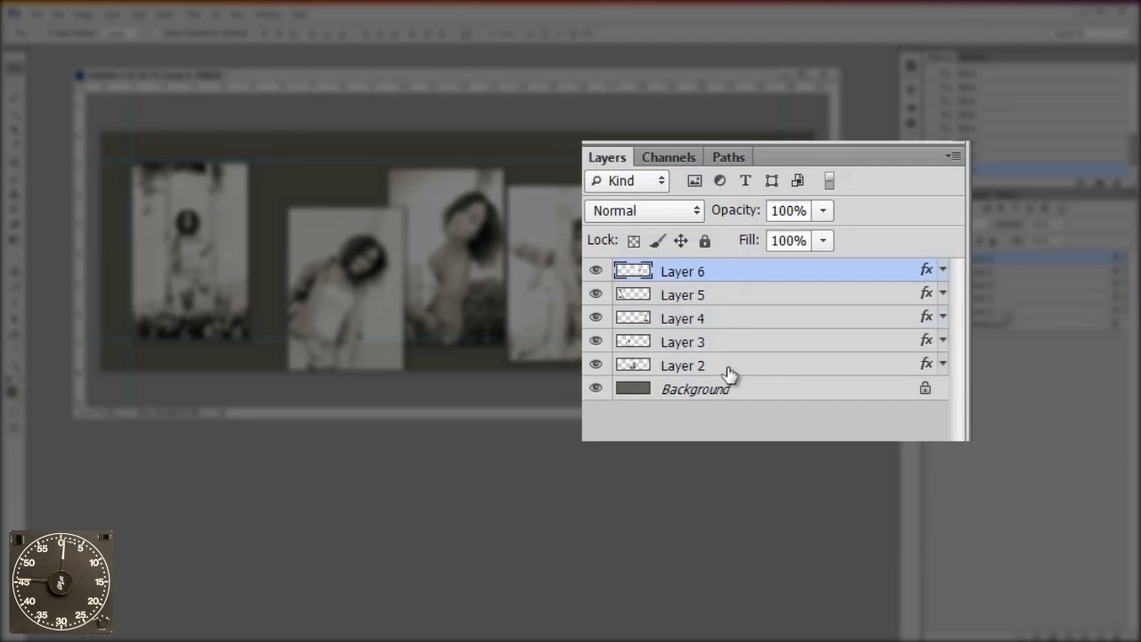
- Select the five photo layers (Layer 2 through Layer 6) together in the Layers panel
click(681, 363)
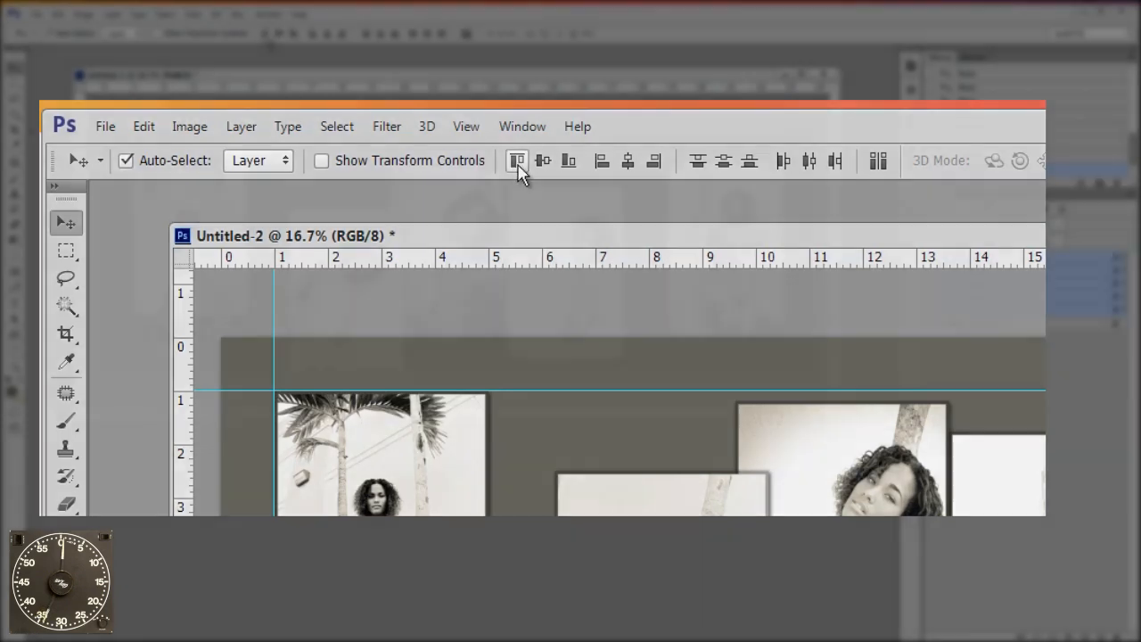
- Align the five selected photos along their top edges into a single row
click(517, 160)
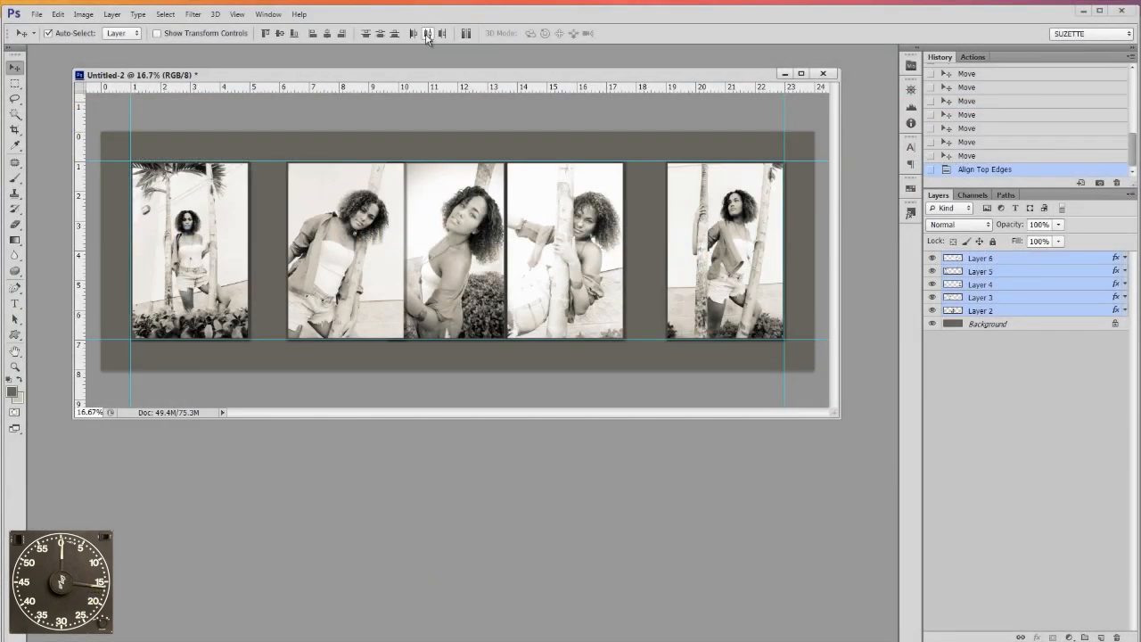
- Distribute the photos' horizontal centers evenly across the 8x24 banner
click(413, 33)
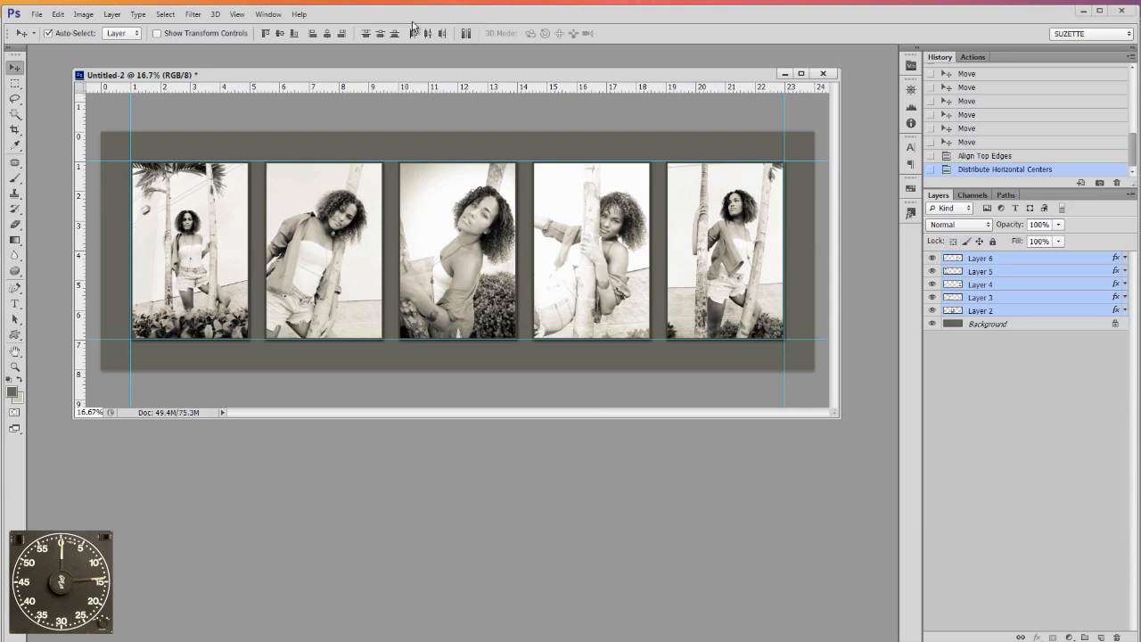